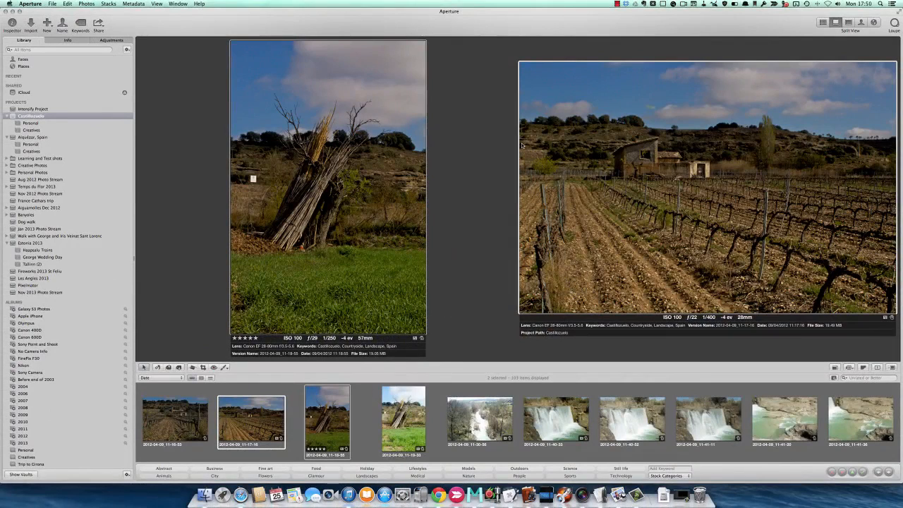
mouse_move(573, 170)
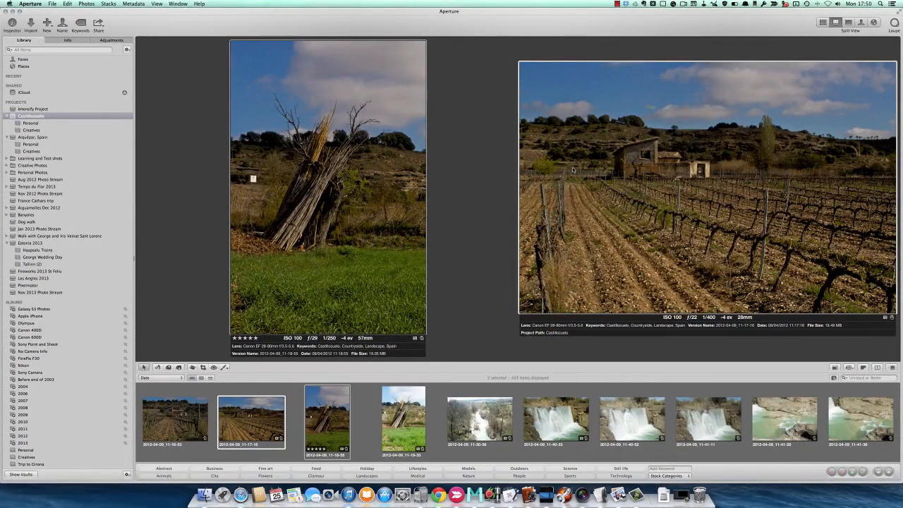
mouse_move(494, 140)
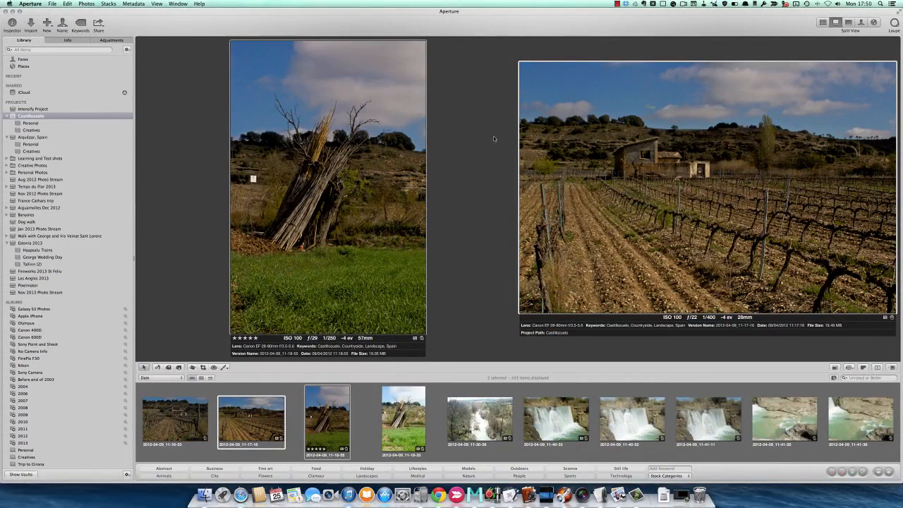
mouse_move(265, 237)
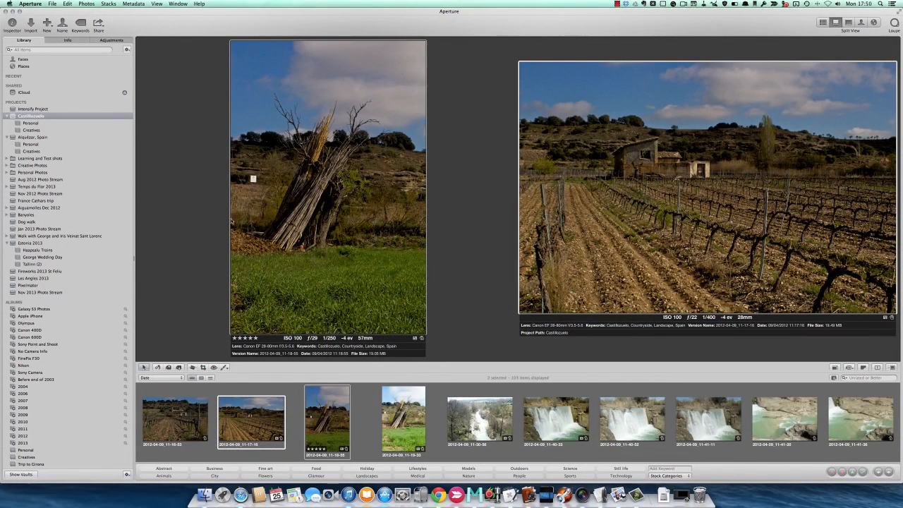
mouse_move(106, 167)
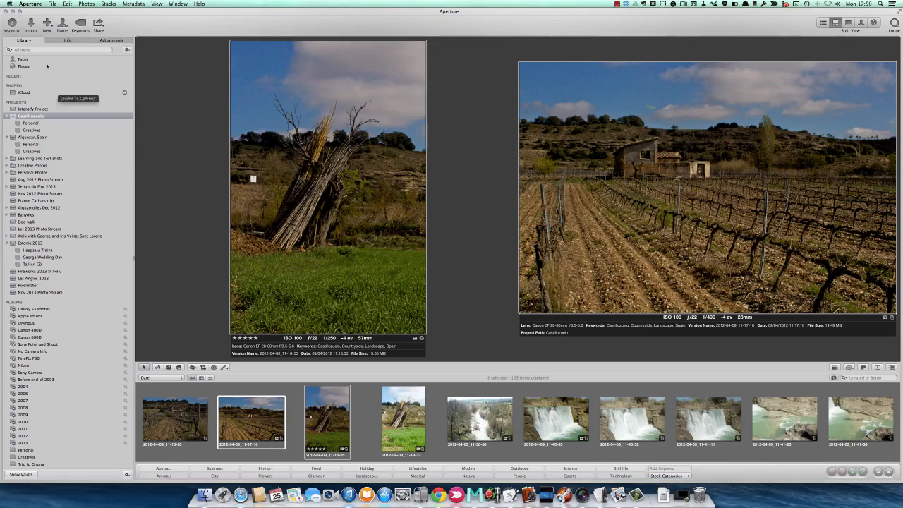
- Expand Learning and Test shots and view its Color Effects for iOS Photos project
left_click(47, 26)
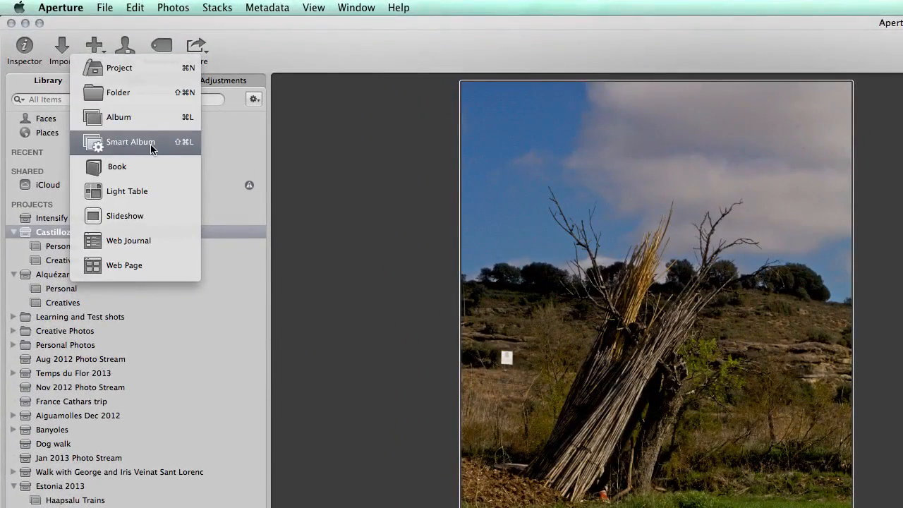
mouse_move(153, 192)
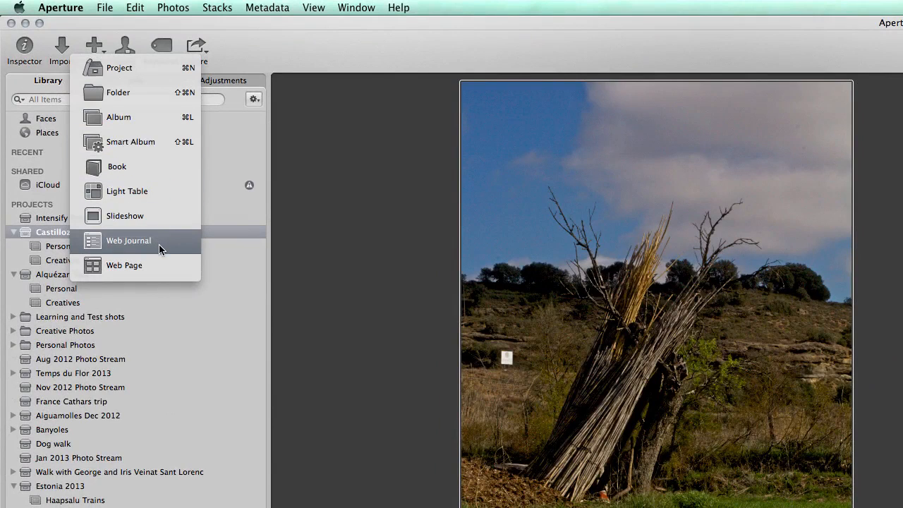
mouse_move(148, 190)
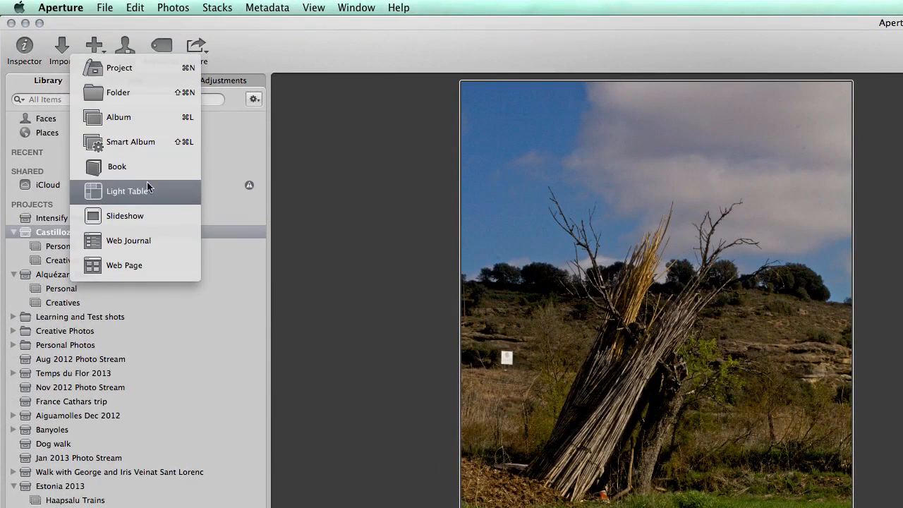
mouse_move(254, 77)
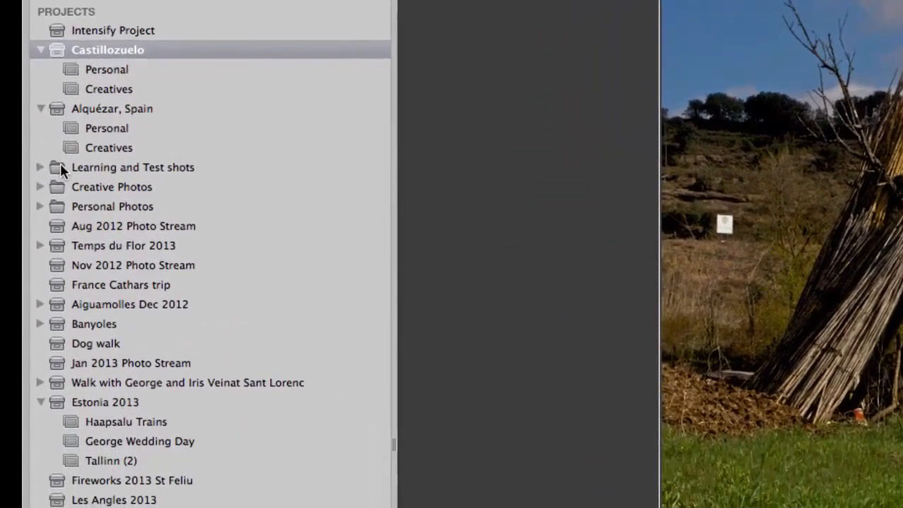
left_click(133, 167)
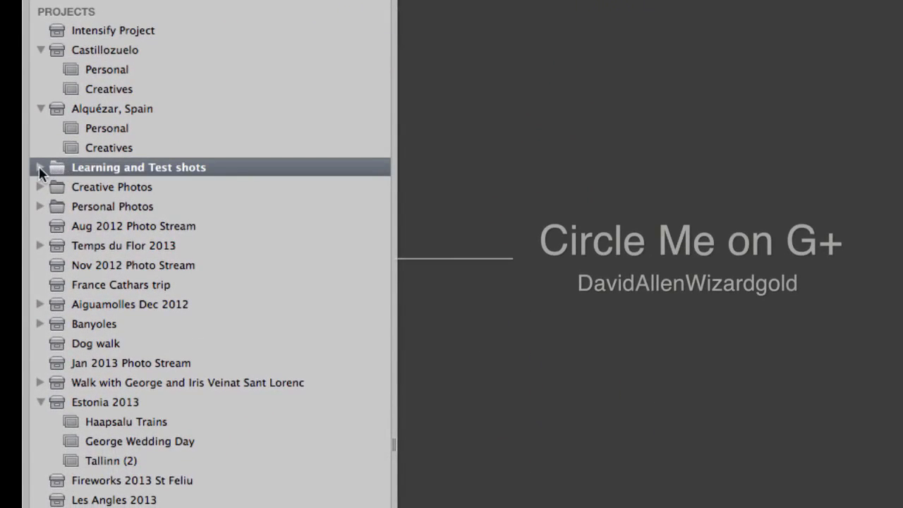
left_click(39, 166)
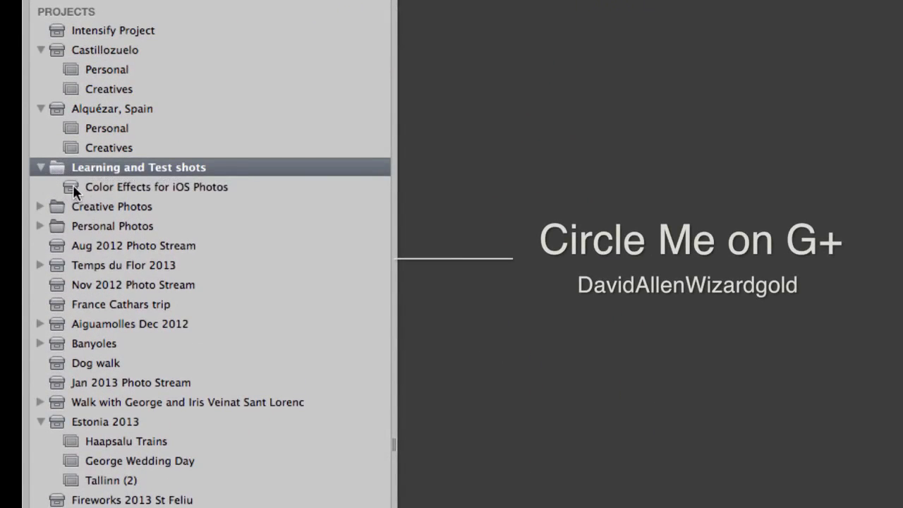
left_click(155, 187)
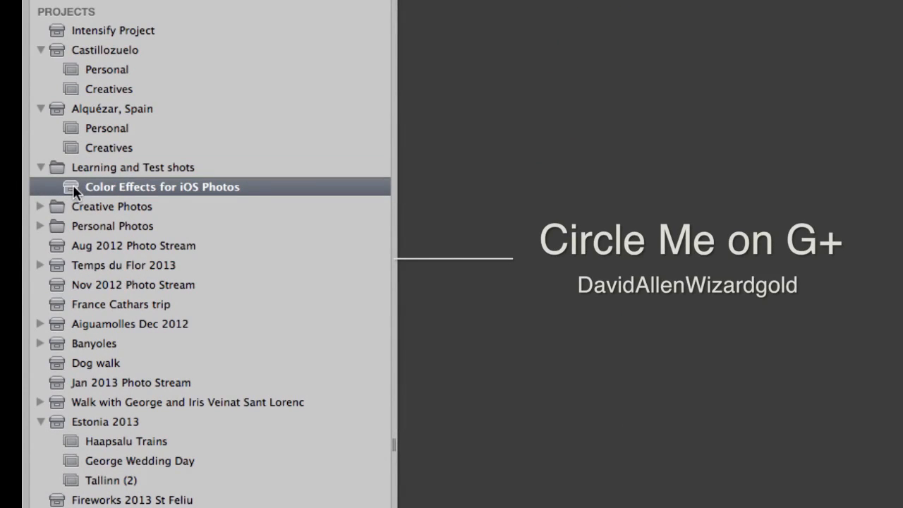
- Browse the Personal and Creative Photos projects, then select the Personal Photos folder
left_click(107, 127)
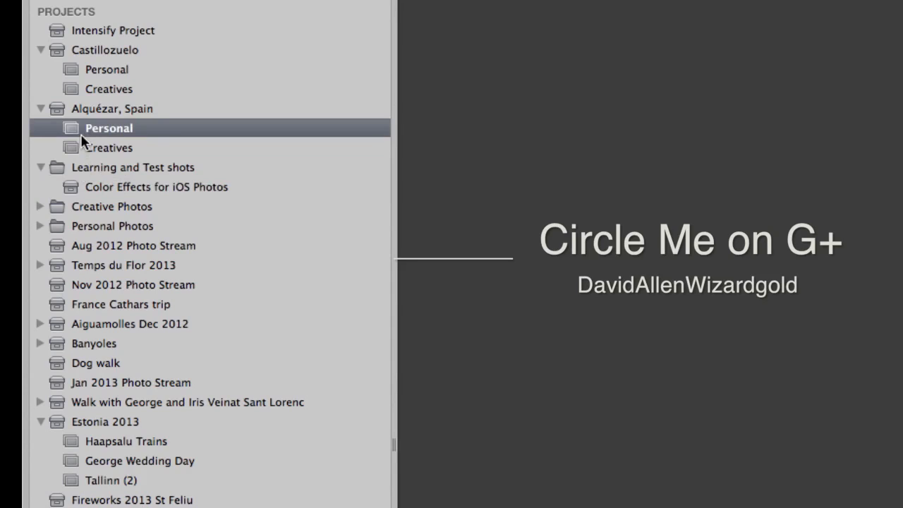
mouse_move(64, 186)
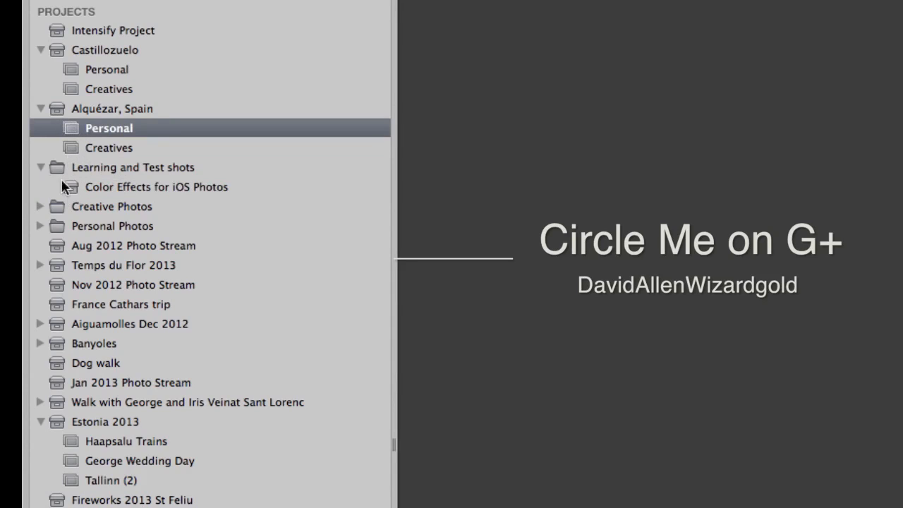
mouse_move(60, 177)
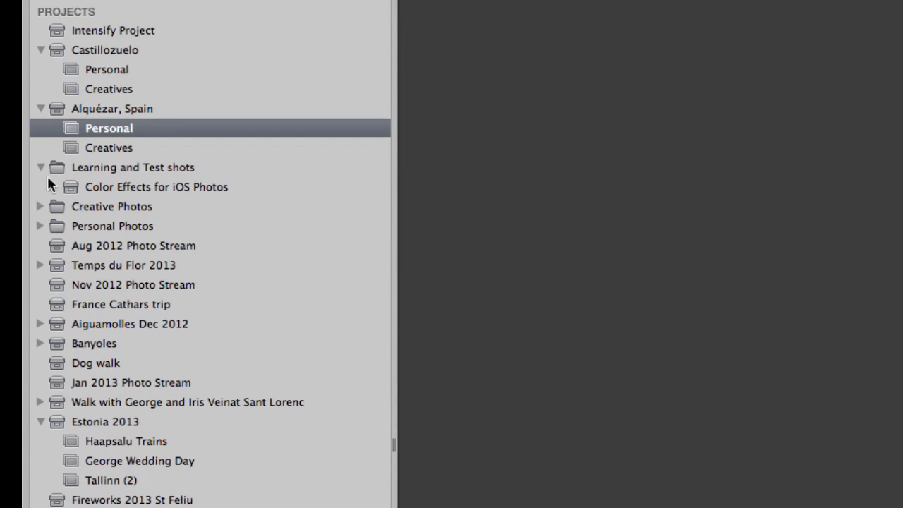
mouse_move(293, 214)
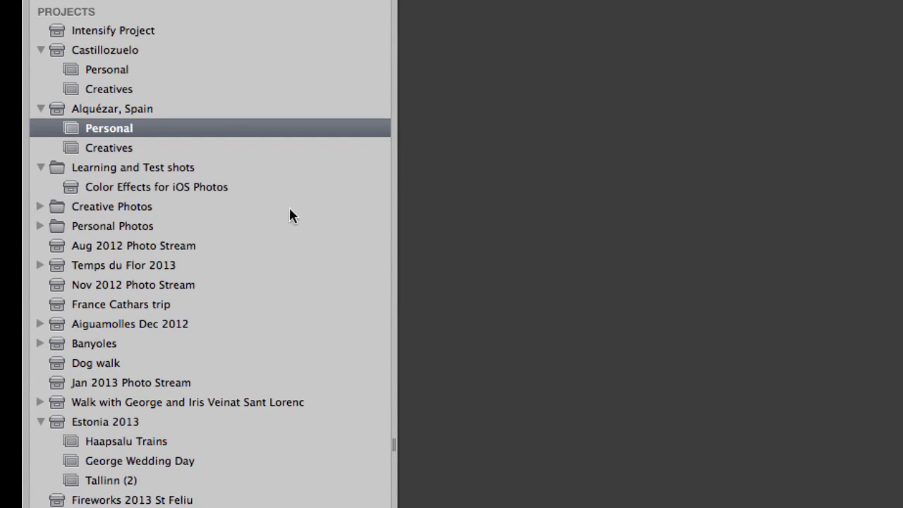
mouse_move(73, 213)
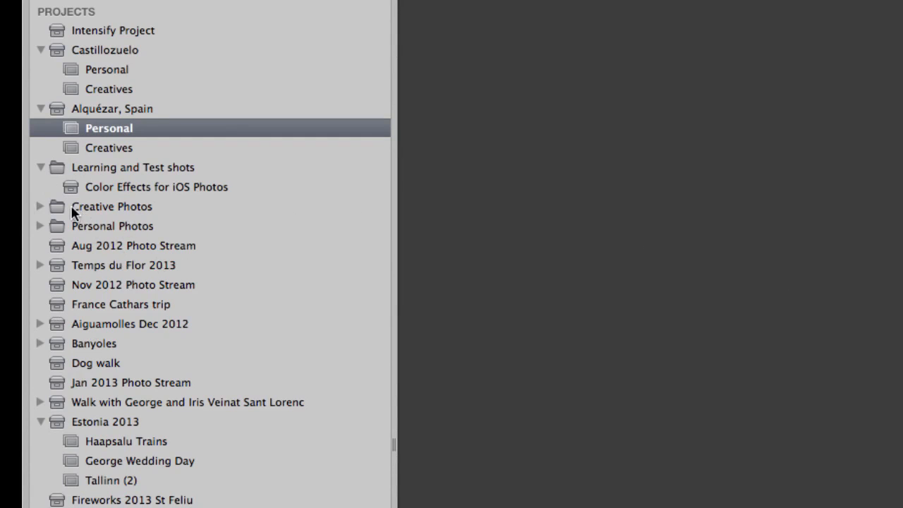
left_click(113, 207)
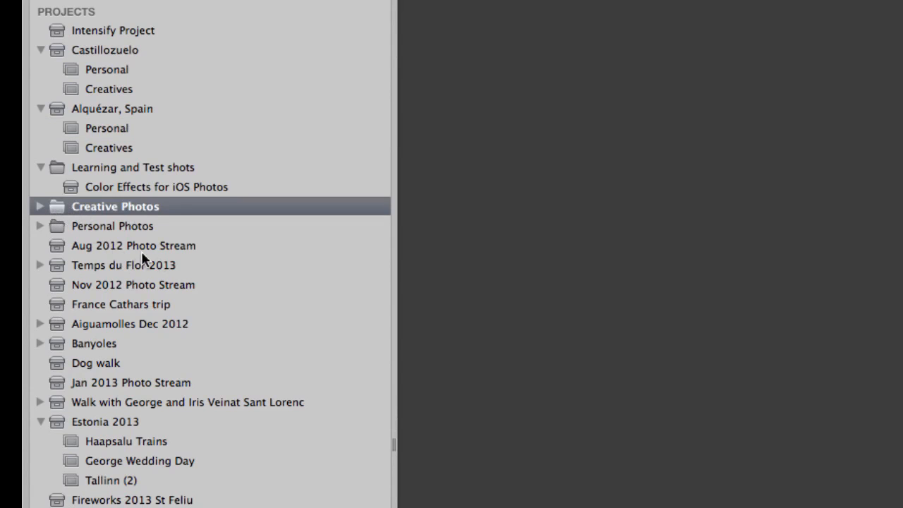
left_click(39, 206)
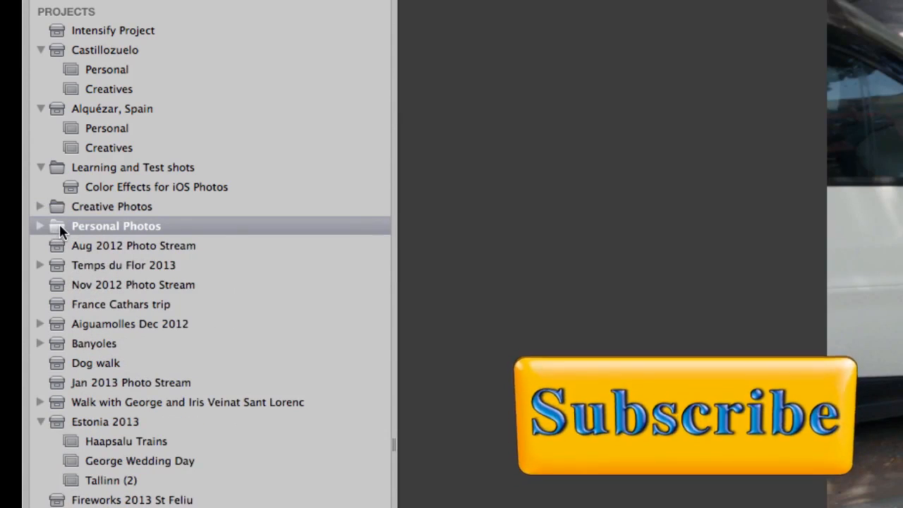
- Expand Personal Photos and My Family, then select the Mom project
left_click(39, 225)
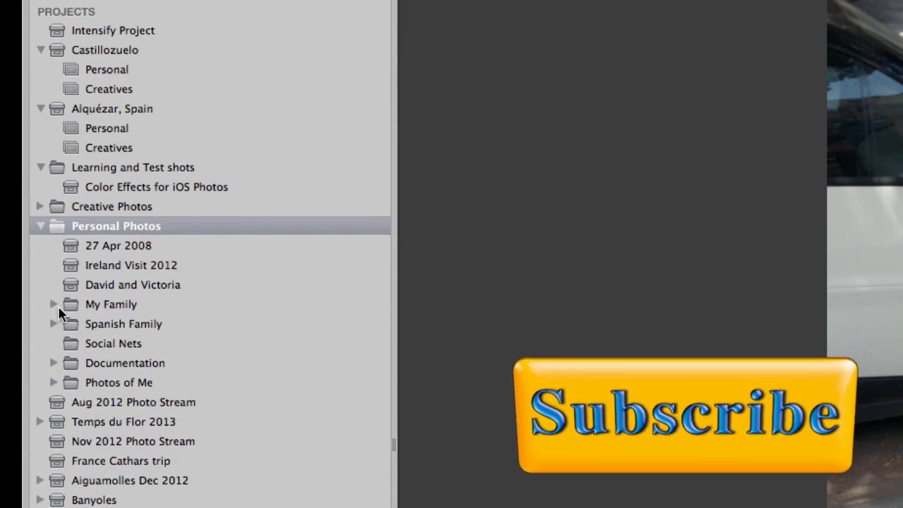
left_click(54, 305)
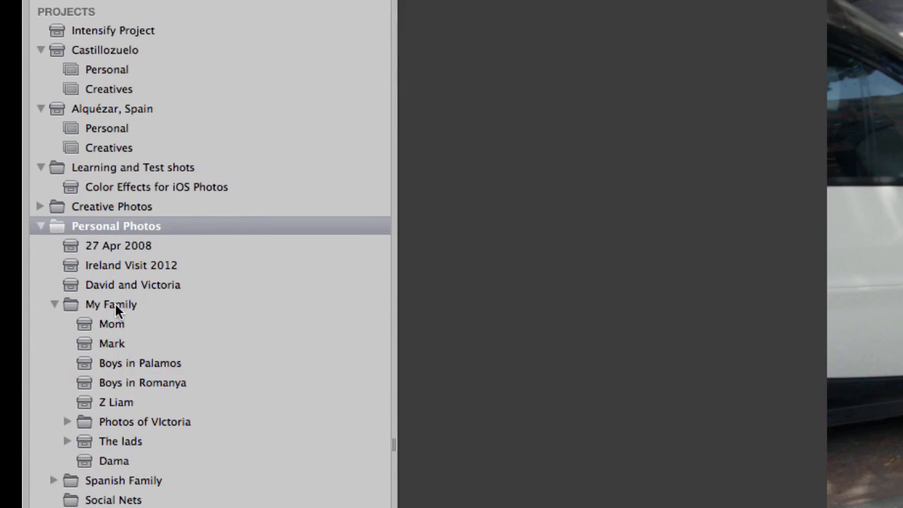
mouse_move(116, 338)
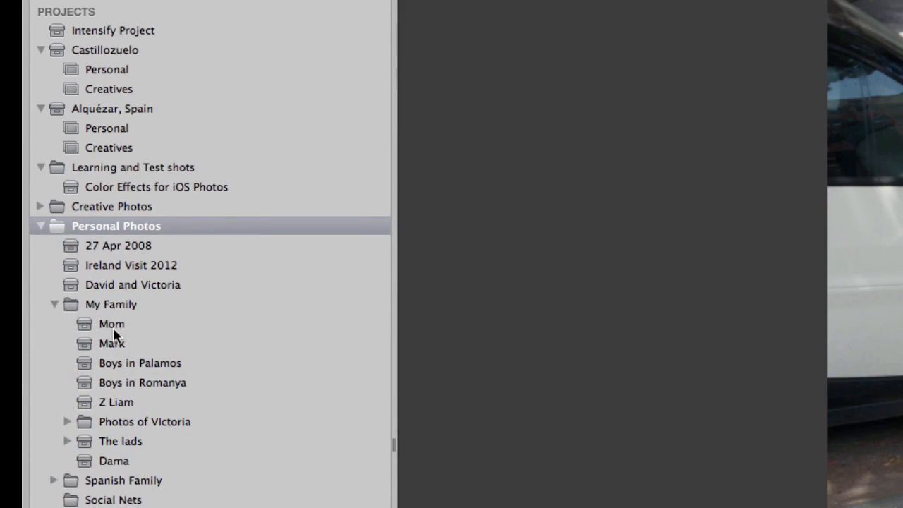
left_click(112, 323)
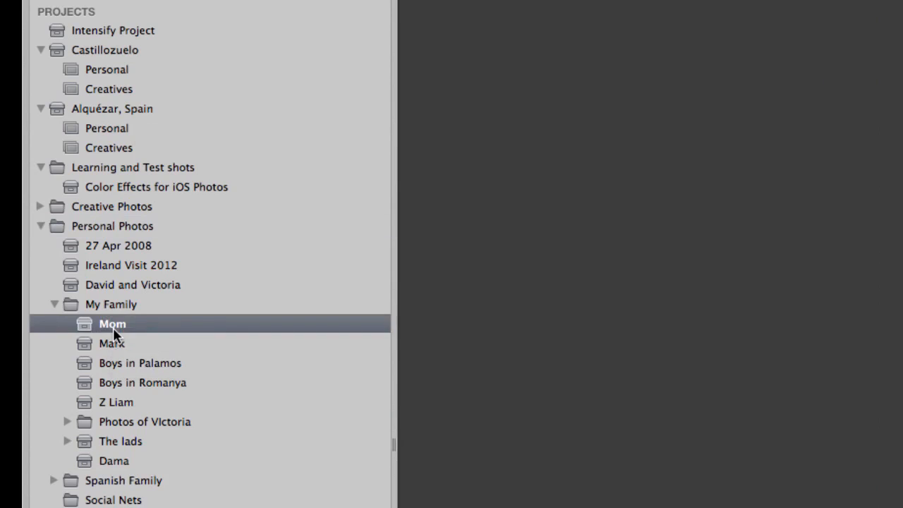
left_click(54, 305)
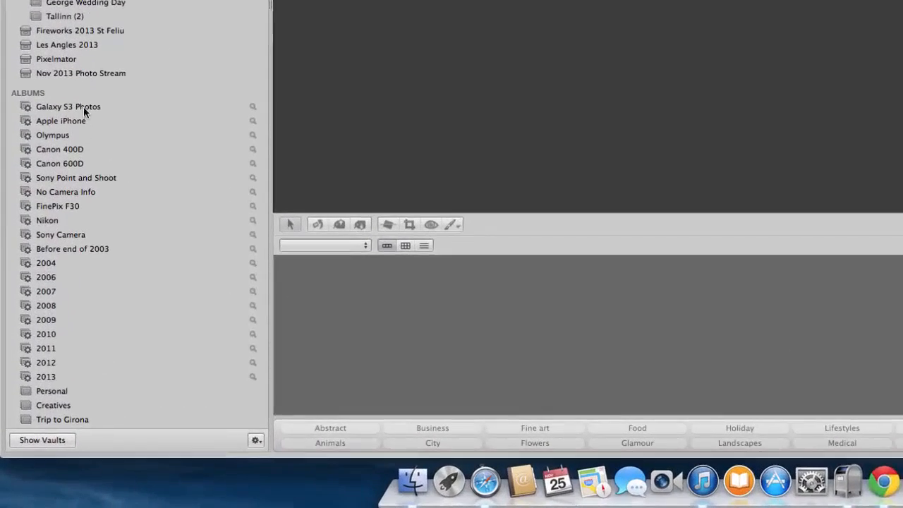
- View the Galaxy S3 Photos, Apple iPhone and Canon 600D camera albums, then another album
left_click(68, 108)
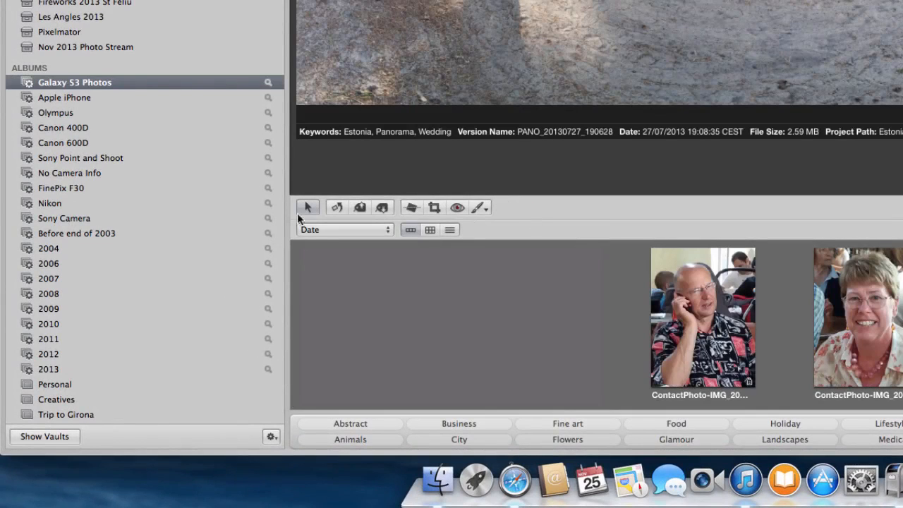
left_click(65, 97)
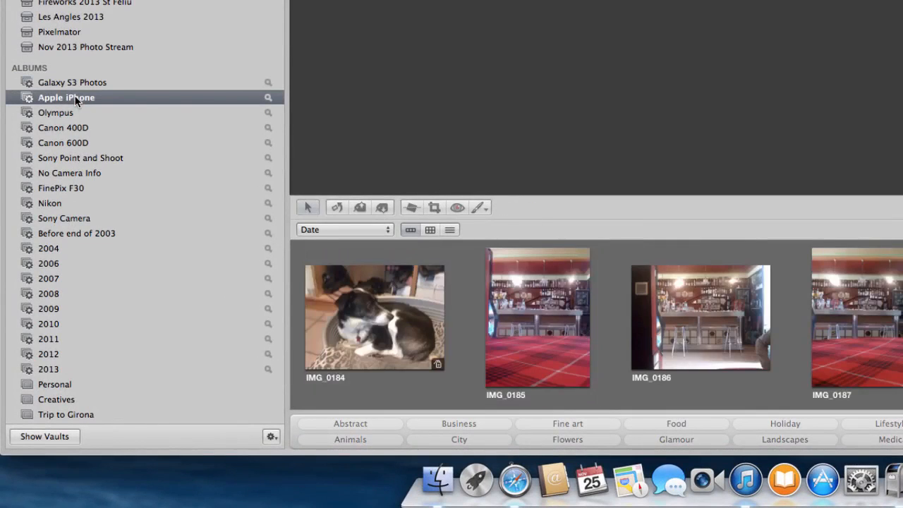
mouse_move(99, 113)
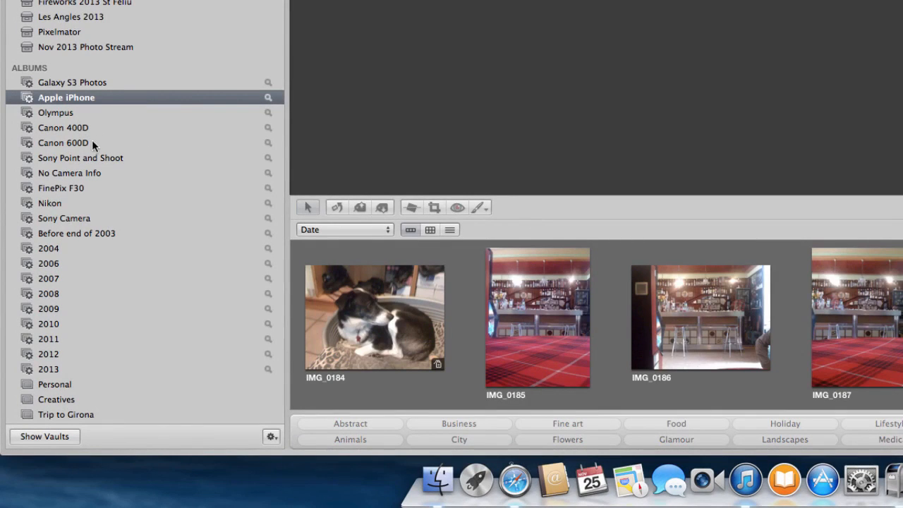
left_click(64, 143)
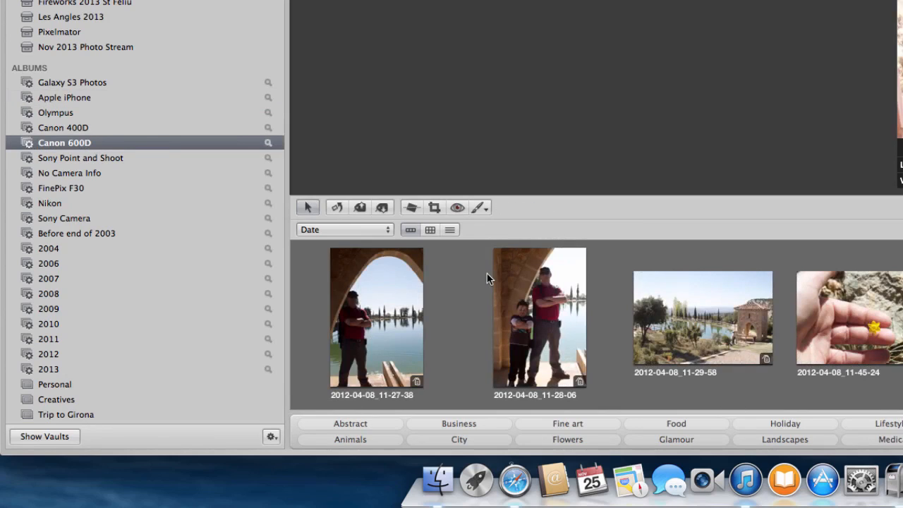
scroll("down", 3)
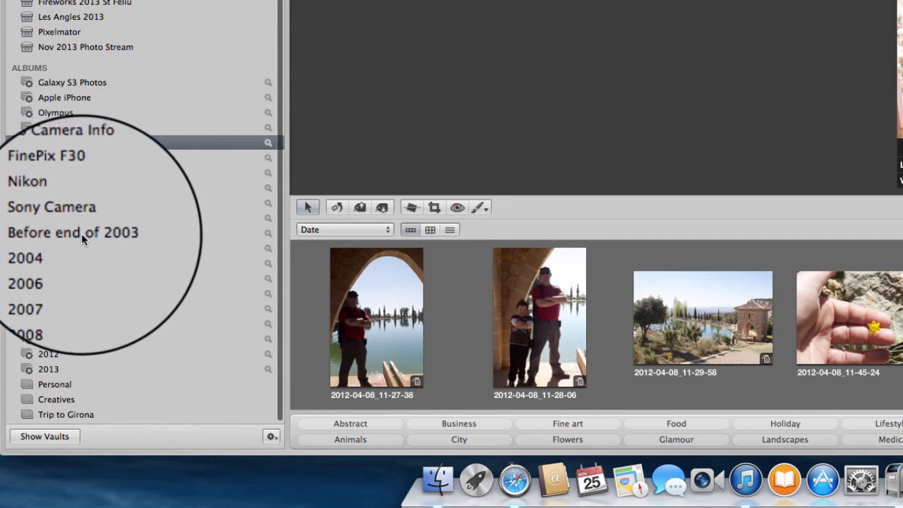
left_click(73, 231)
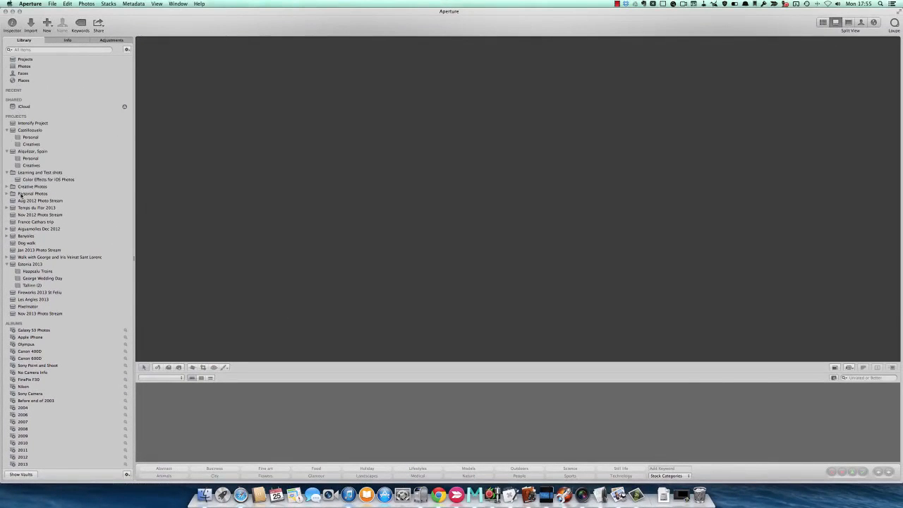
left_click(32, 240)
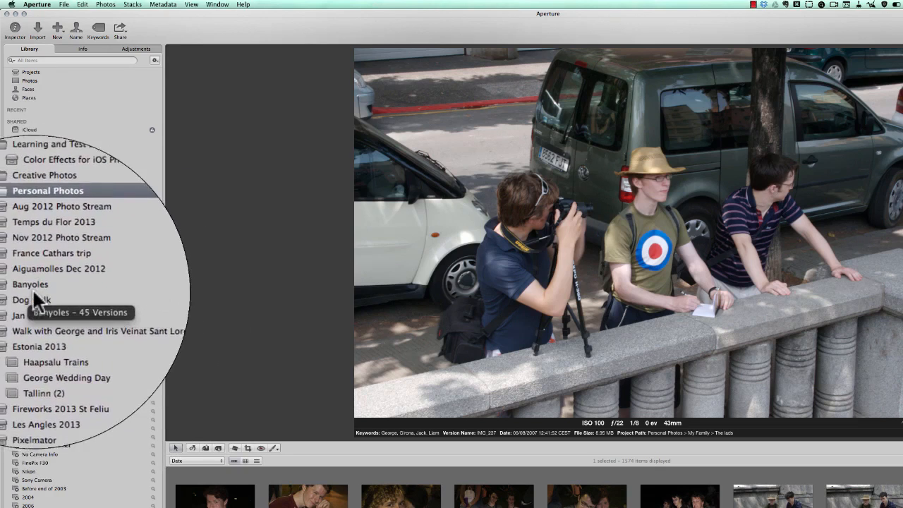
left_click(31, 284)
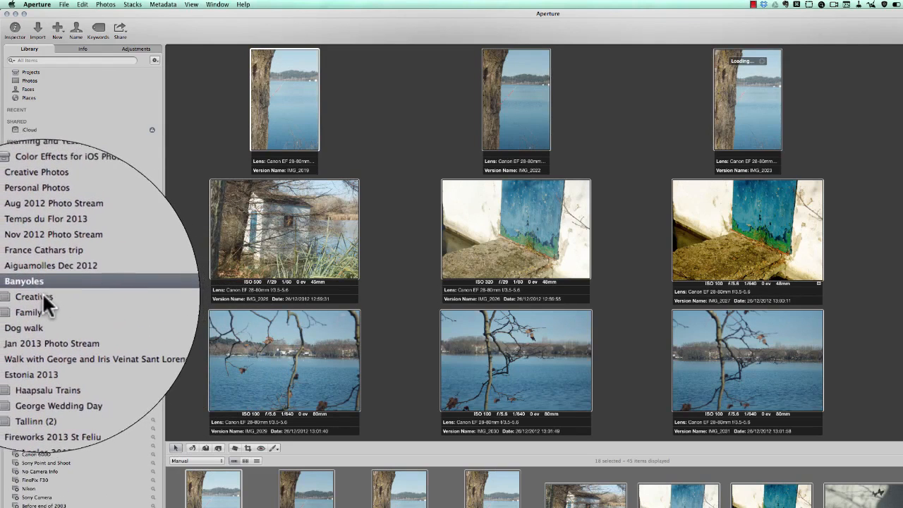
mouse_move(35, 296)
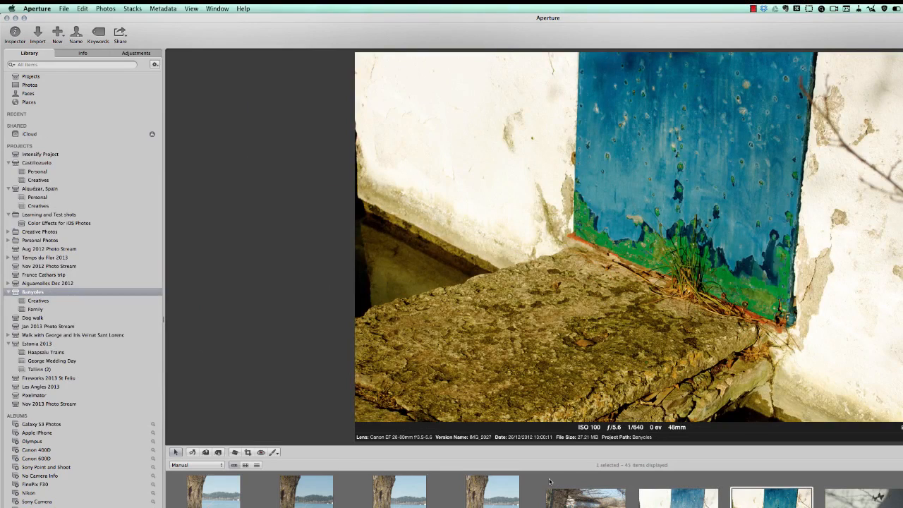
mouse_move(288, 406)
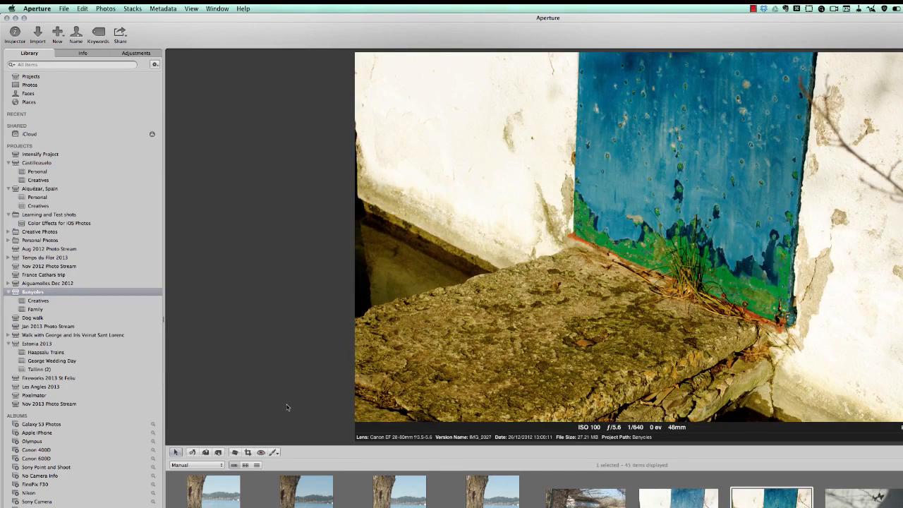
mouse_move(40, 310)
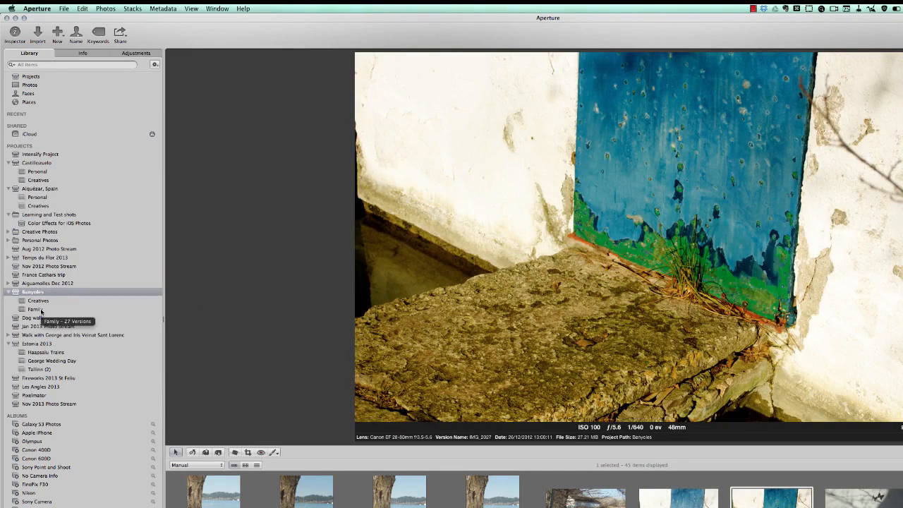
mouse_move(38, 300)
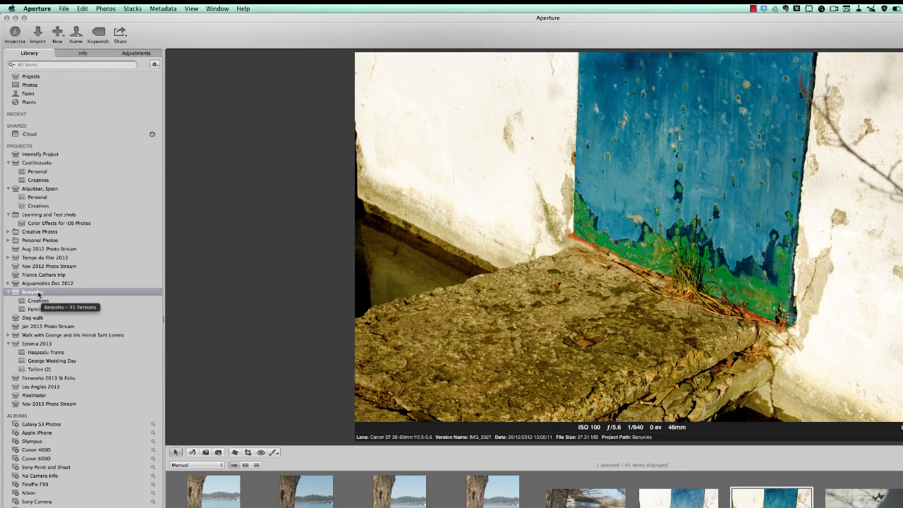
mouse_move(77, 319)
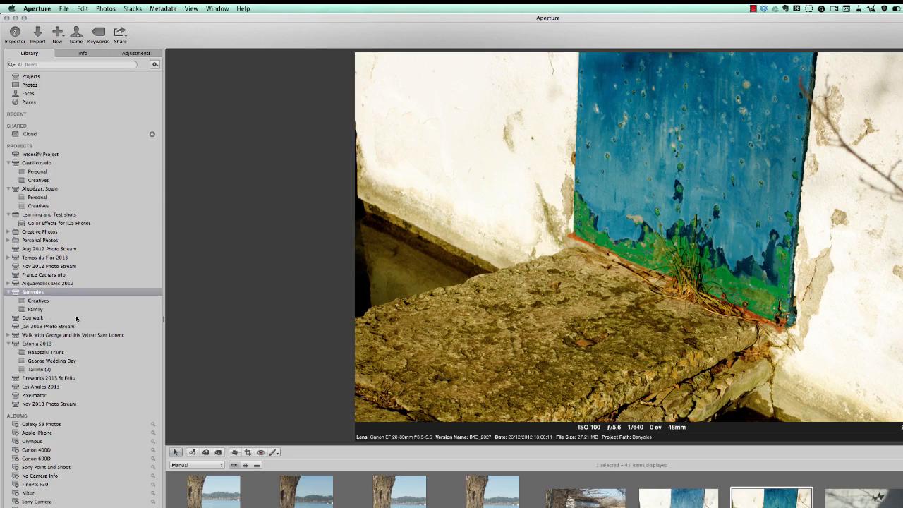
mouse_move(39, 301)
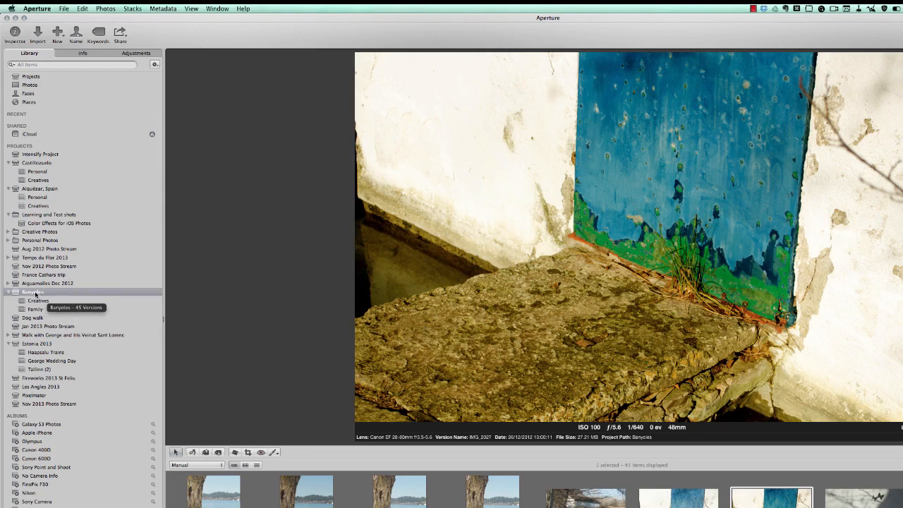
mouse_move(96, 326)
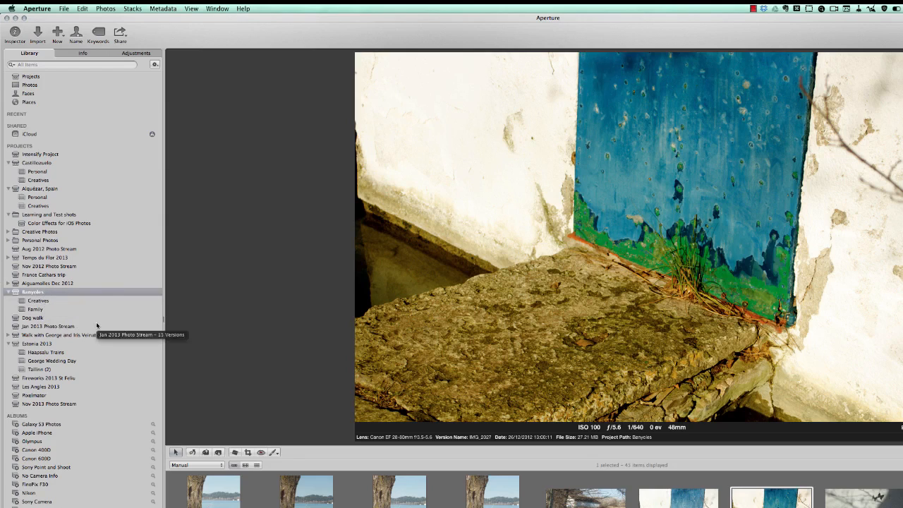
- Switch from the blue door photo to browsing the whole photo library
left_click(9, 291)
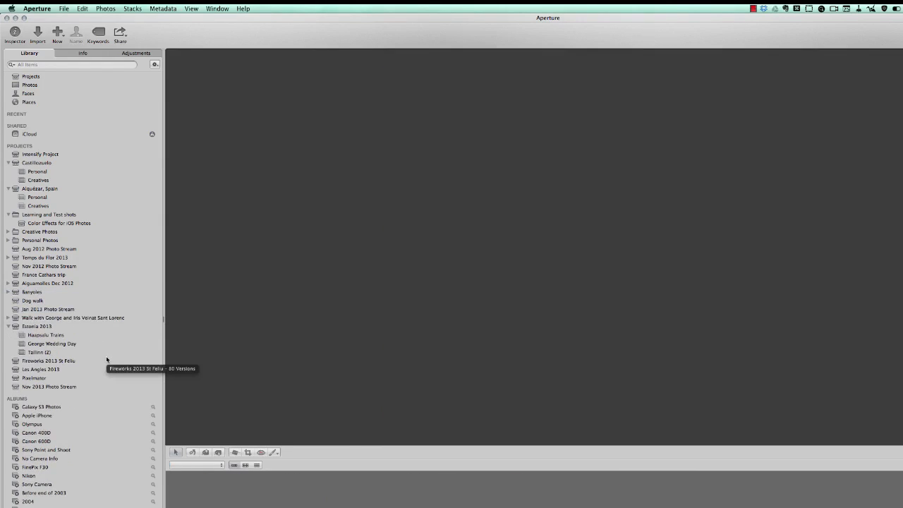
mouse_move(171, 440)
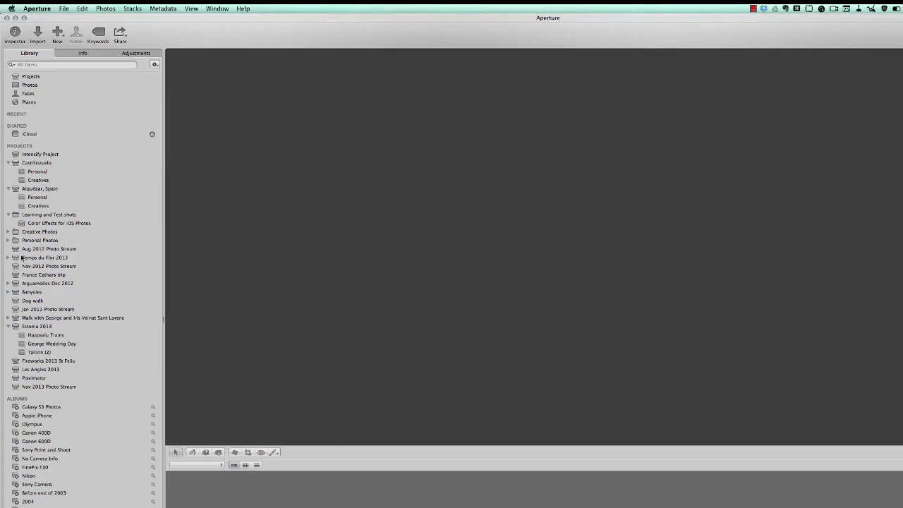
mouse_move(97, 297)
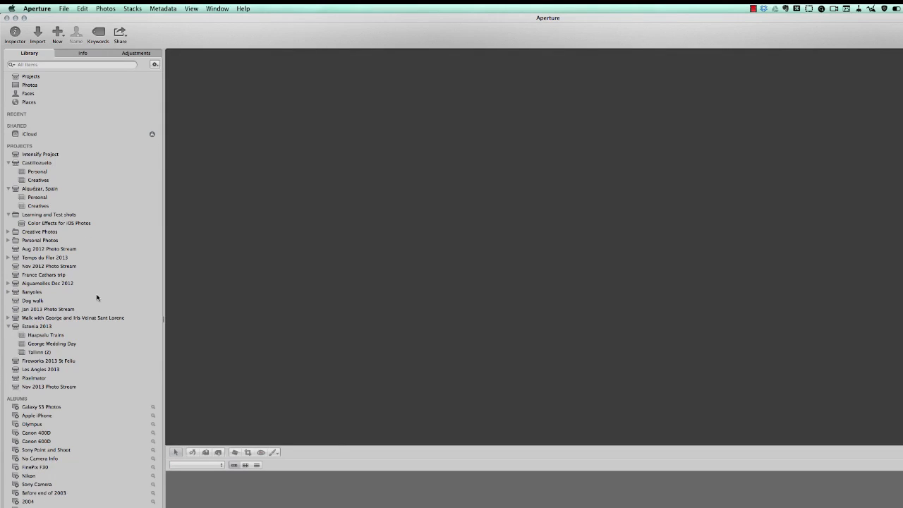
mouse_move(90, 361)
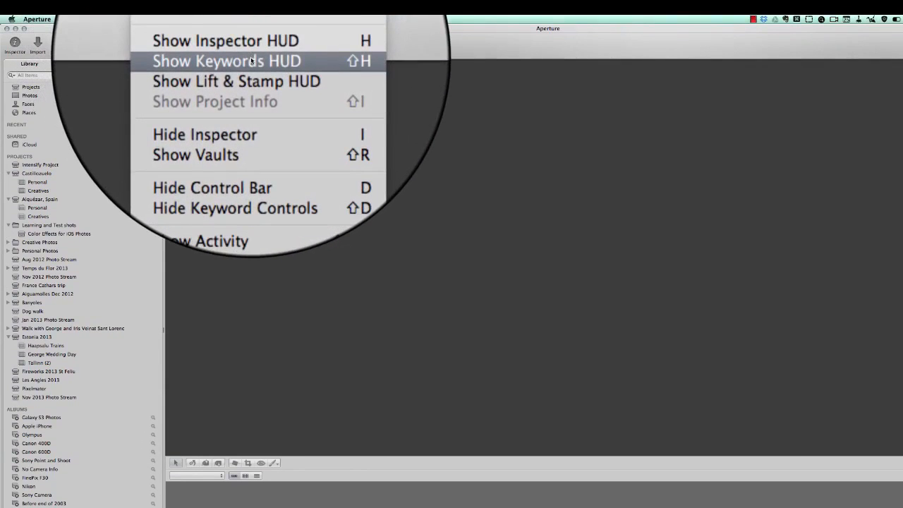
- Show the Keywords HUD, scroll its list to the iPhoto keywords, and focus the search field
left_click(226, 60)
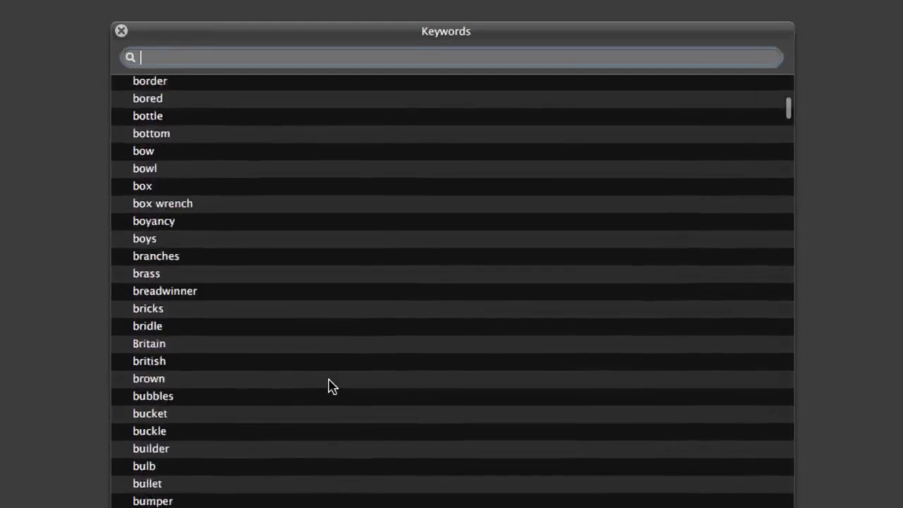
scroll("down", 3)
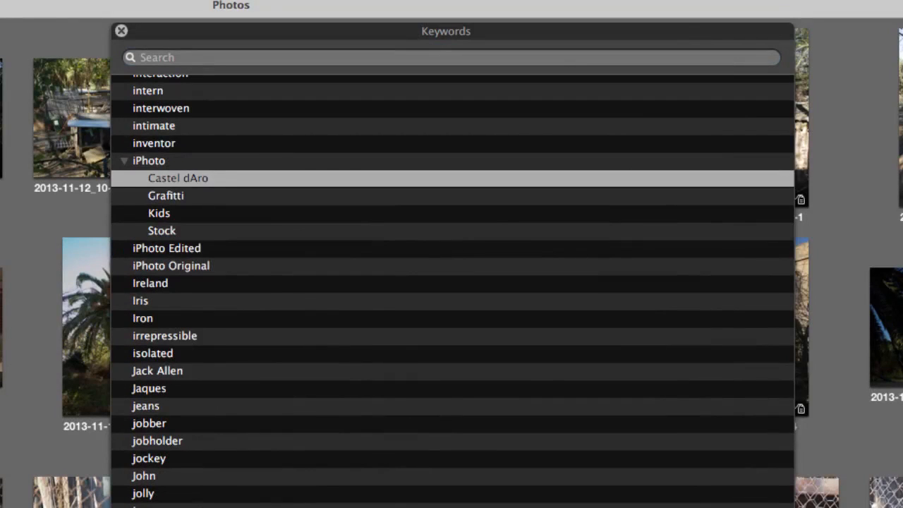
left_click(121, 31)
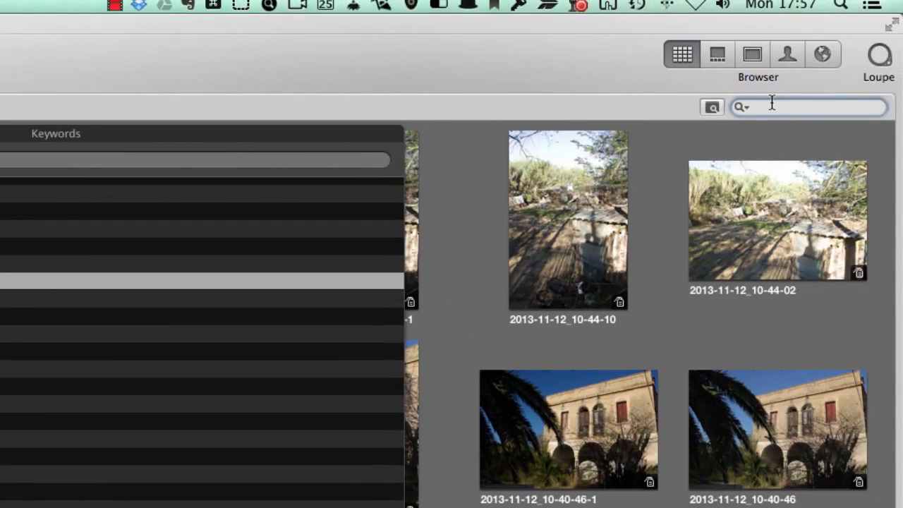
mouse_move(740, 113)
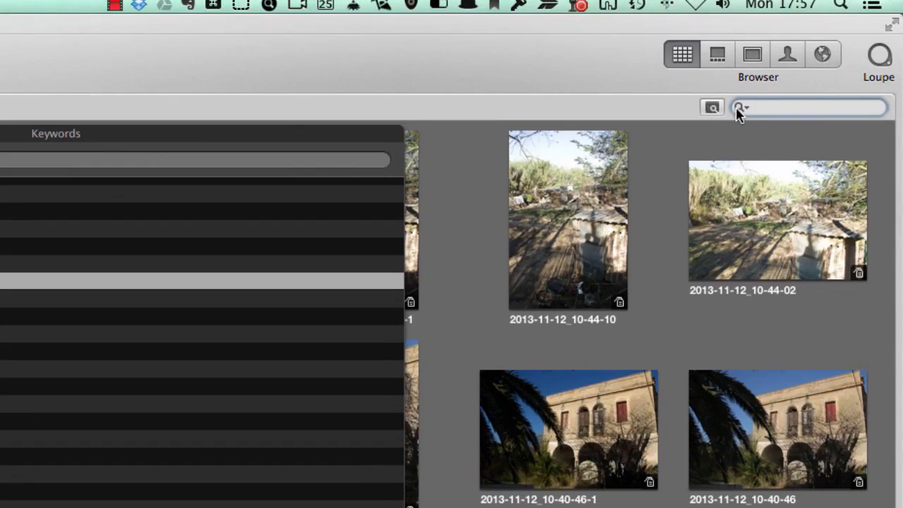
left_click(741, 107)
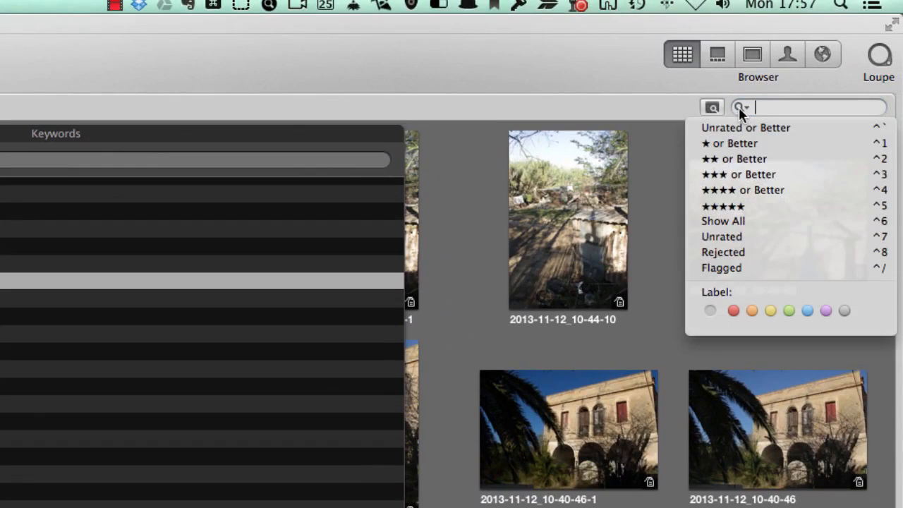
mouse_move(774, 158)
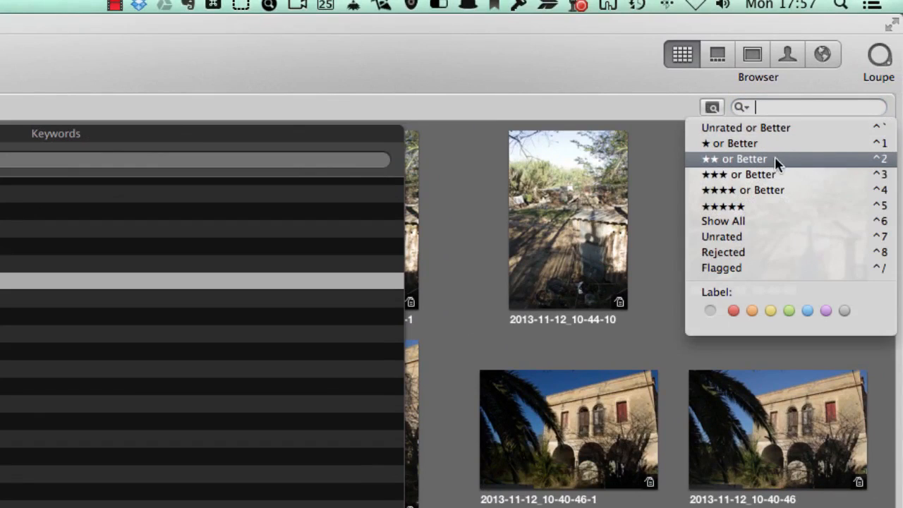
mouse_move(727, 207)
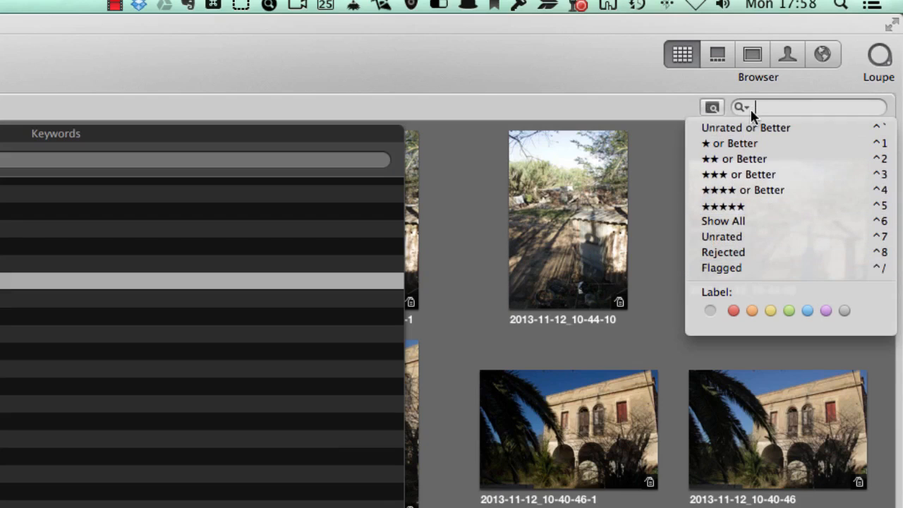
left_click(745, 127)
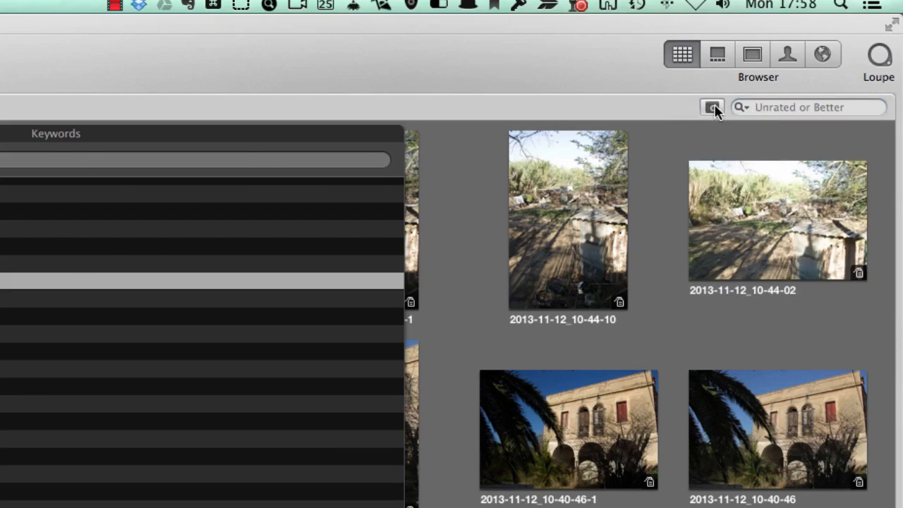
- Add a Keywords rule in the Filter HUD and scroll the checklist toward the Barcelona keyword
left_click(711, 108)
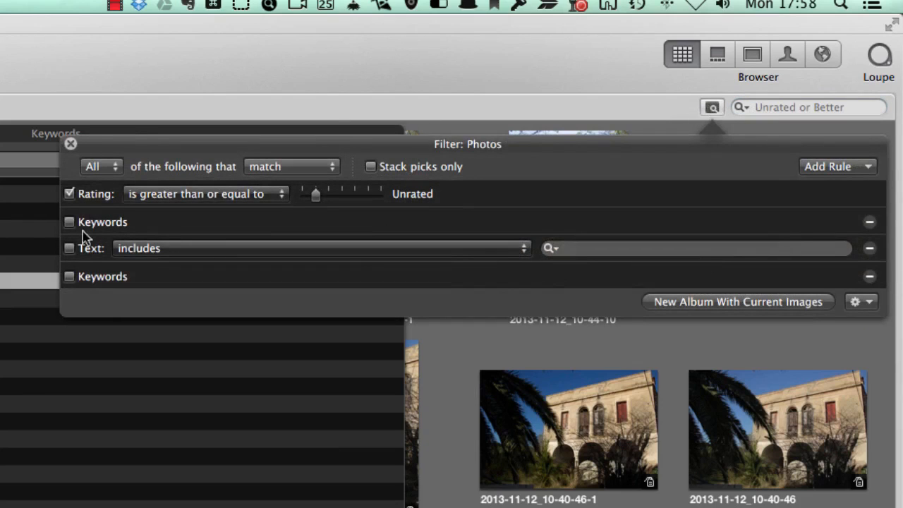
left_click(69, 193)
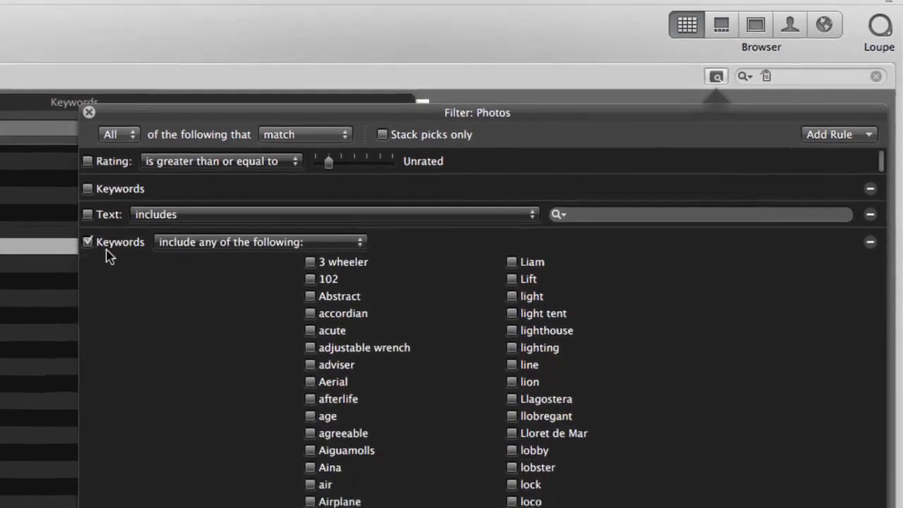
scroll("down", 3)
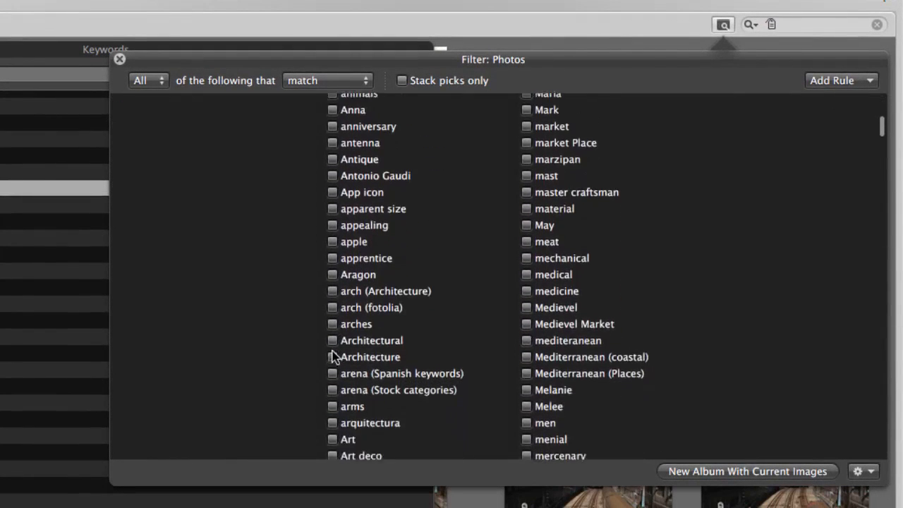
scroll("down", 3)
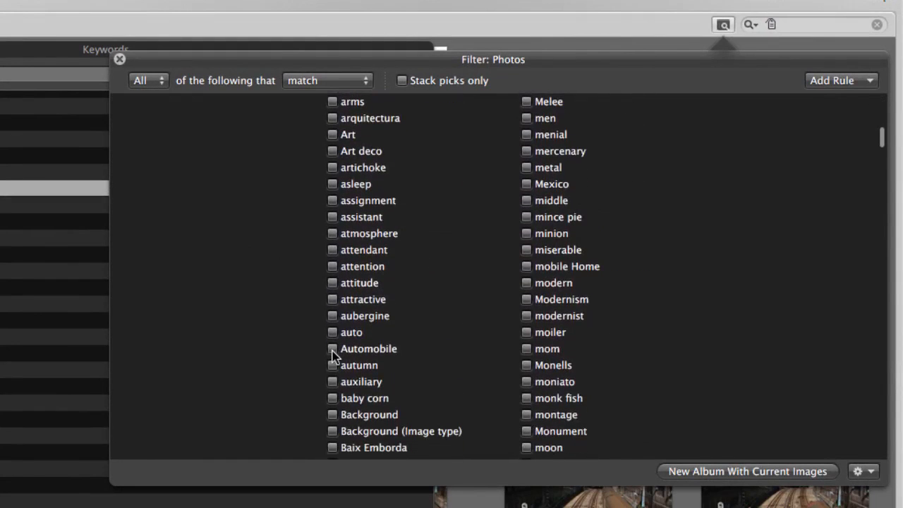
scroll("down", 3)
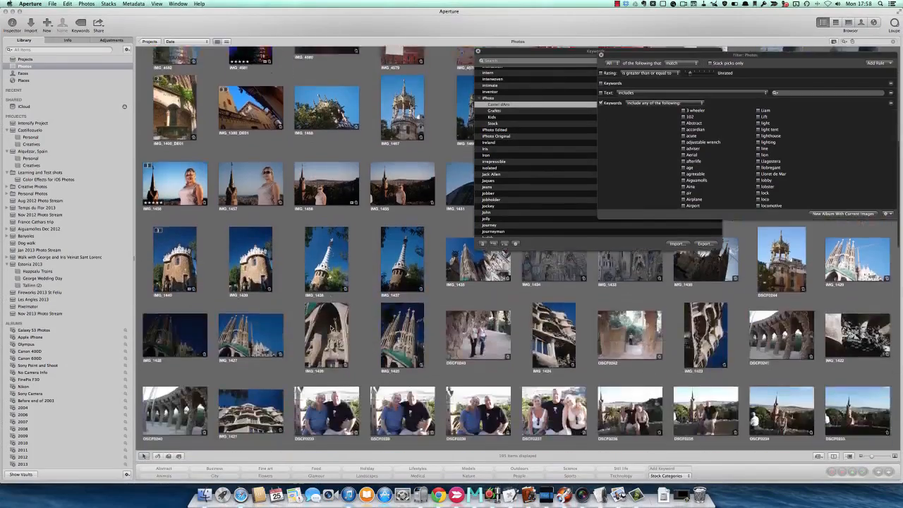
- Add a Rating rule of four stars or better, leaving six photos, and close the Filter HUD
scroll("down", 3)
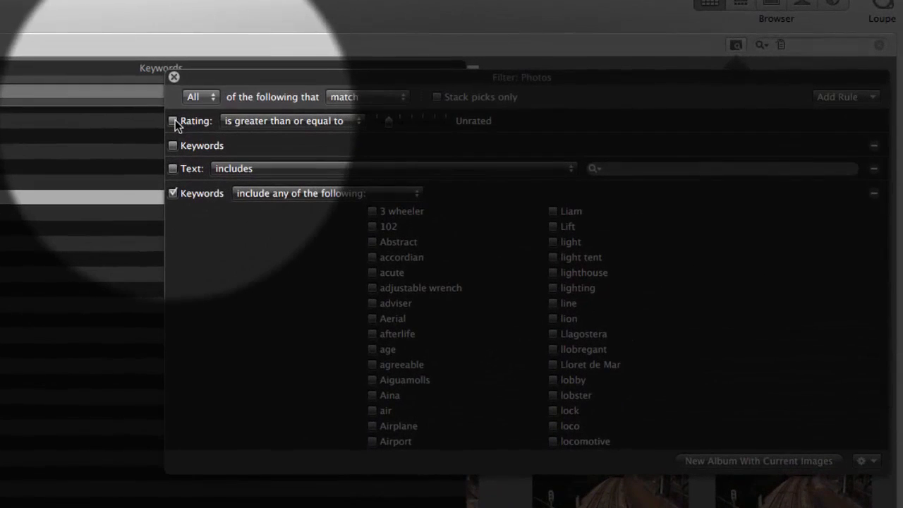
left_click(172, 120)
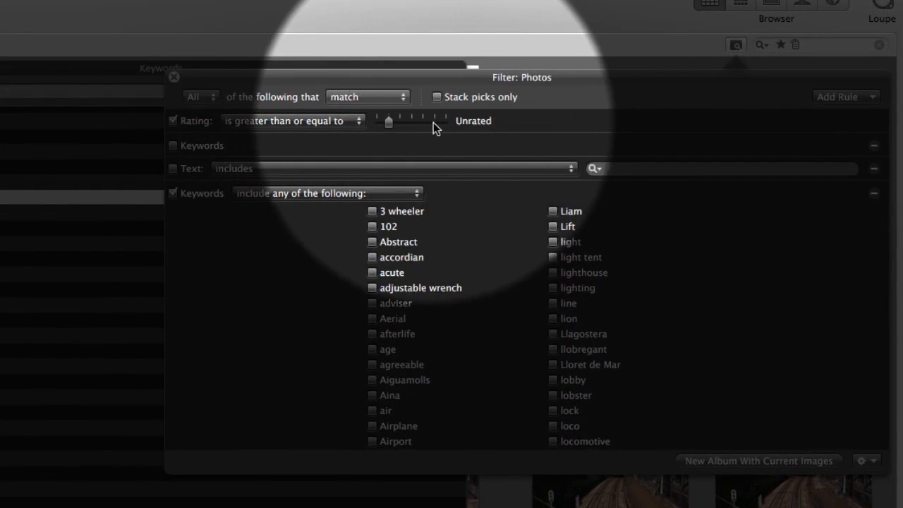
left_click_drag(389, 121, 436, 122)
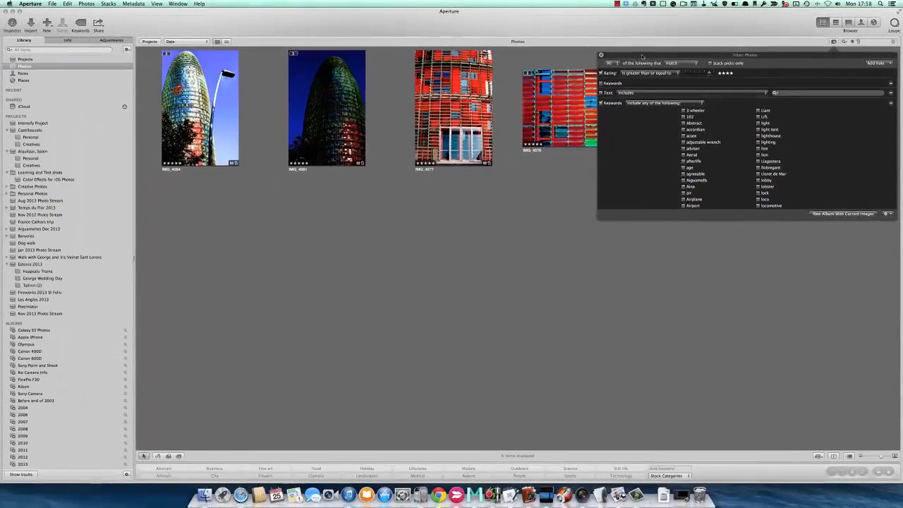
left_click(601, 55)
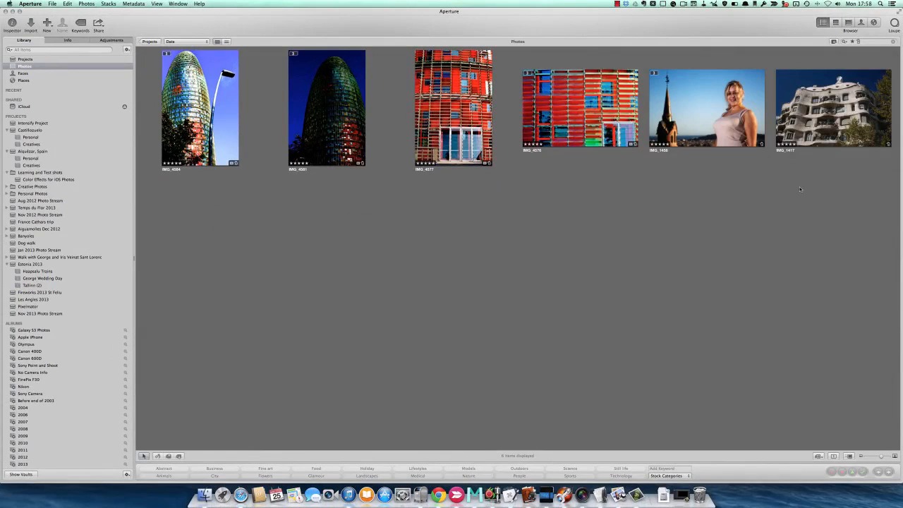
mouse_move(409, 375)
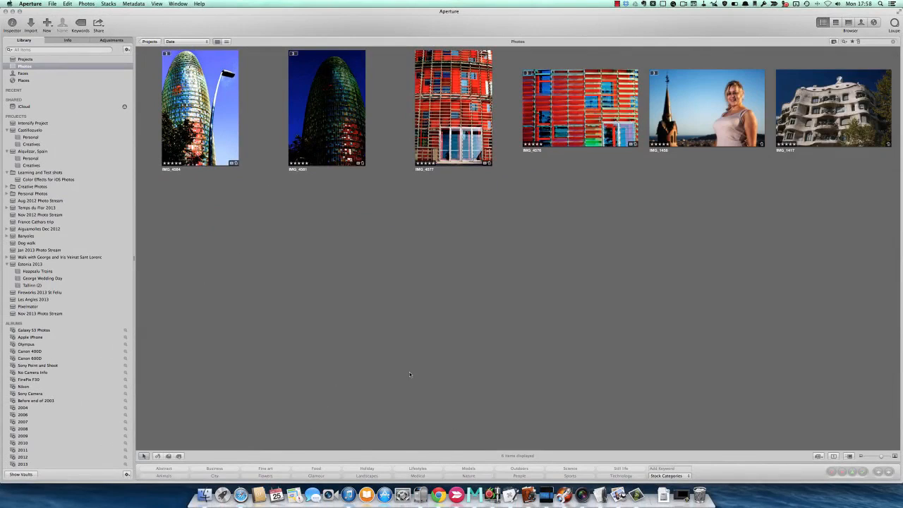
mouse_move(321, 445)
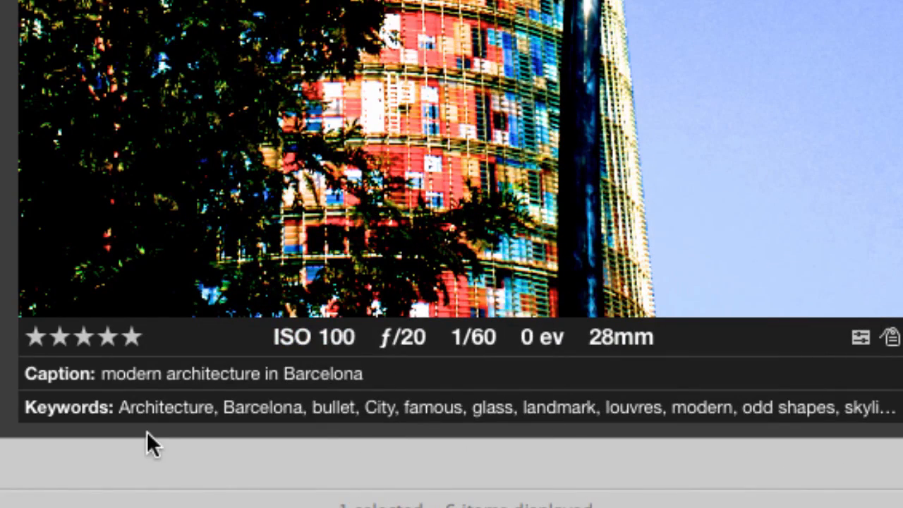
mouse_move(175, 412)
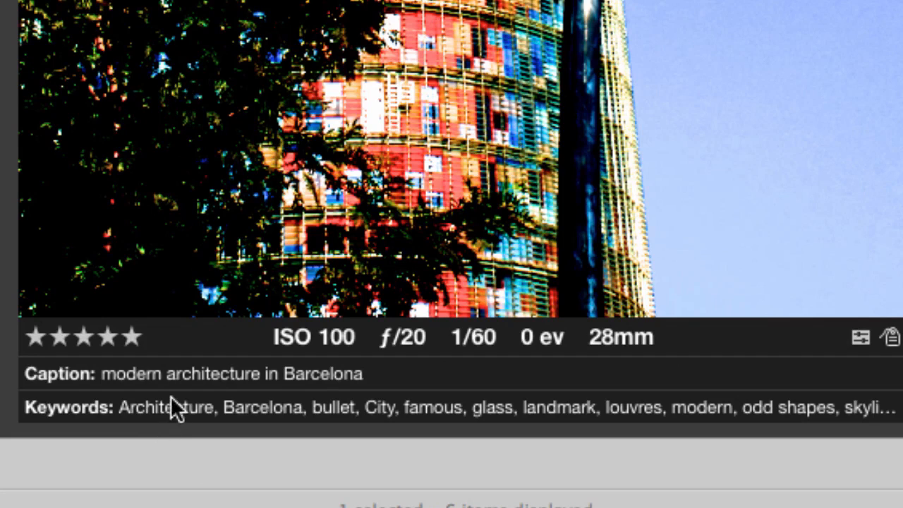
mouse_move(206, 387)
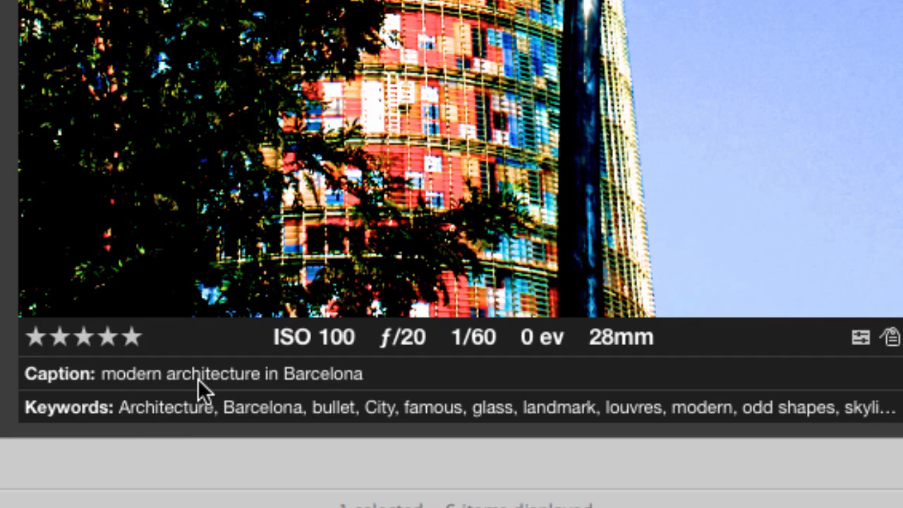